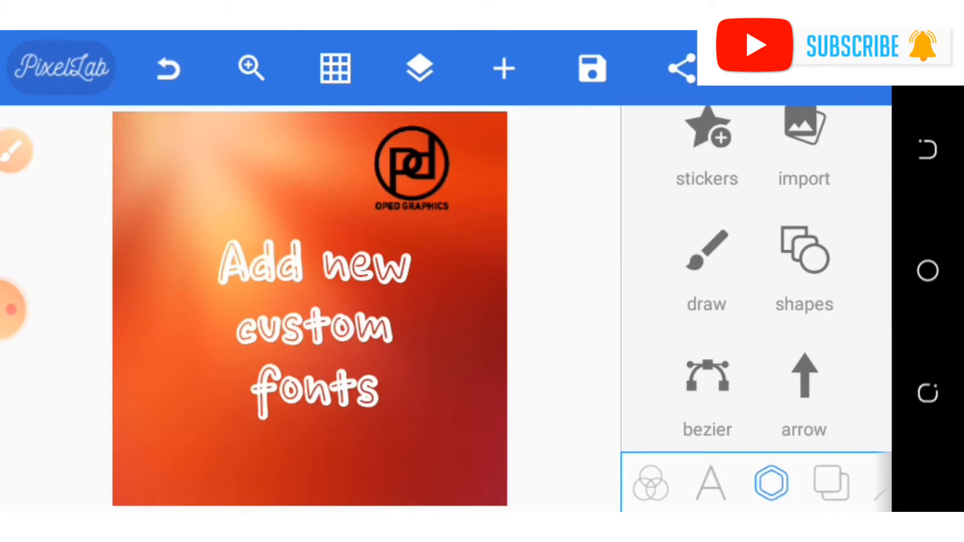
# Select the 'Add new custom fonts' text and view its MY FONTS custom font list.
pyautogui.click(168, 68)
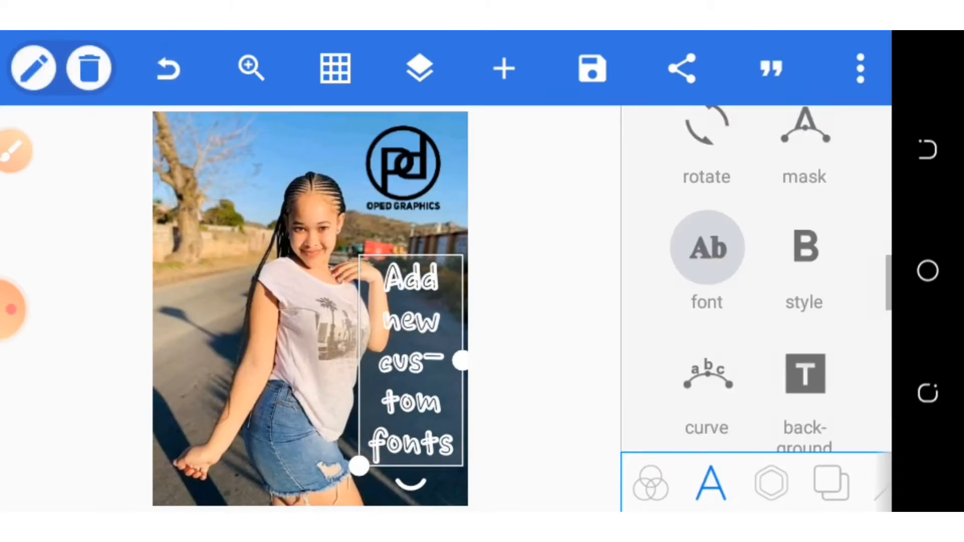
pyautogui.click(705, 249)
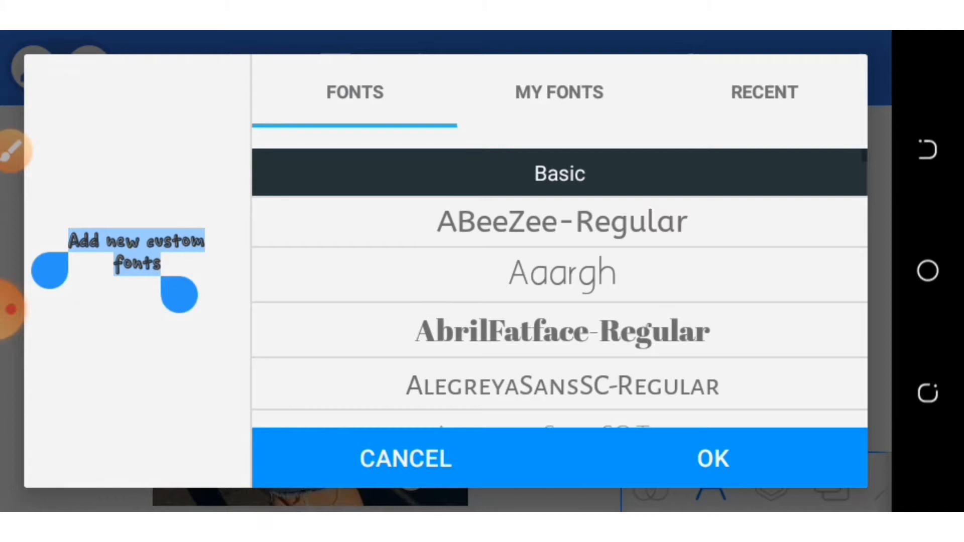
pyautogui.click(559, 92)
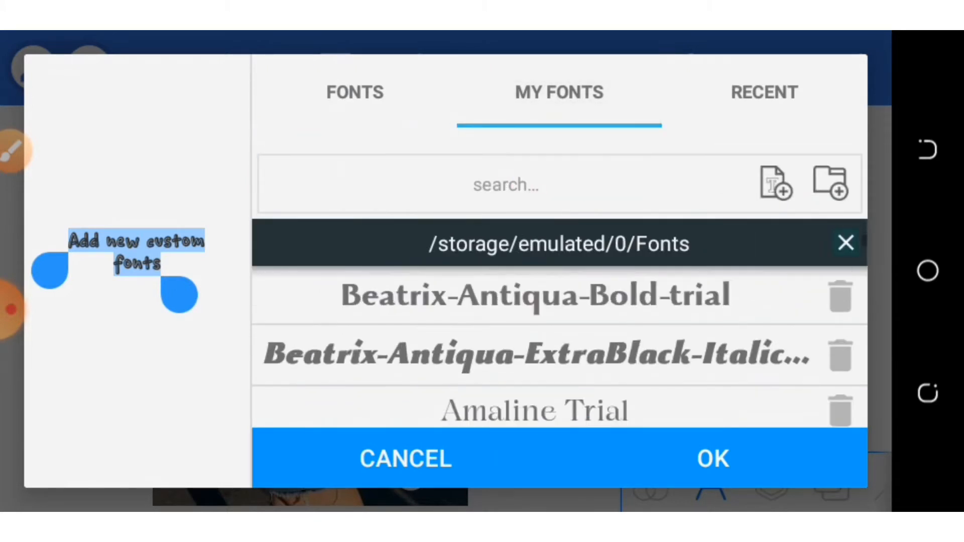
pyautogui.scroll(-3)
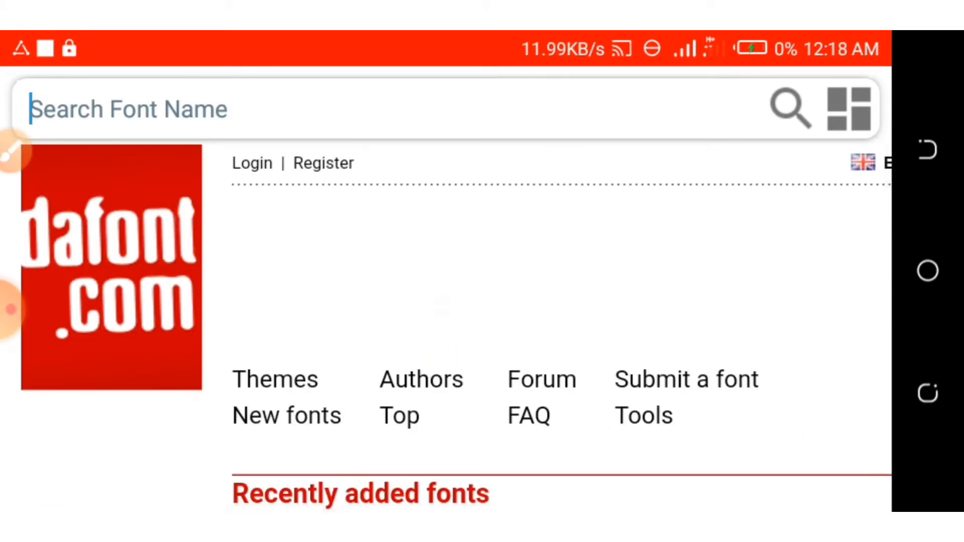
# Download the 'Passion of the Rose' script font from dafont.com.
pyautogui.scroll(-3)
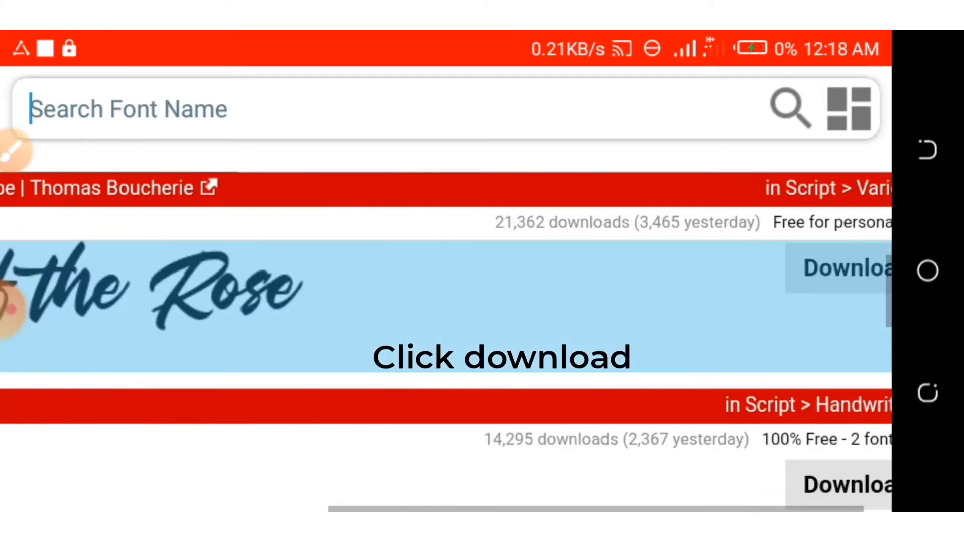
pyautogui.click(848, 269)
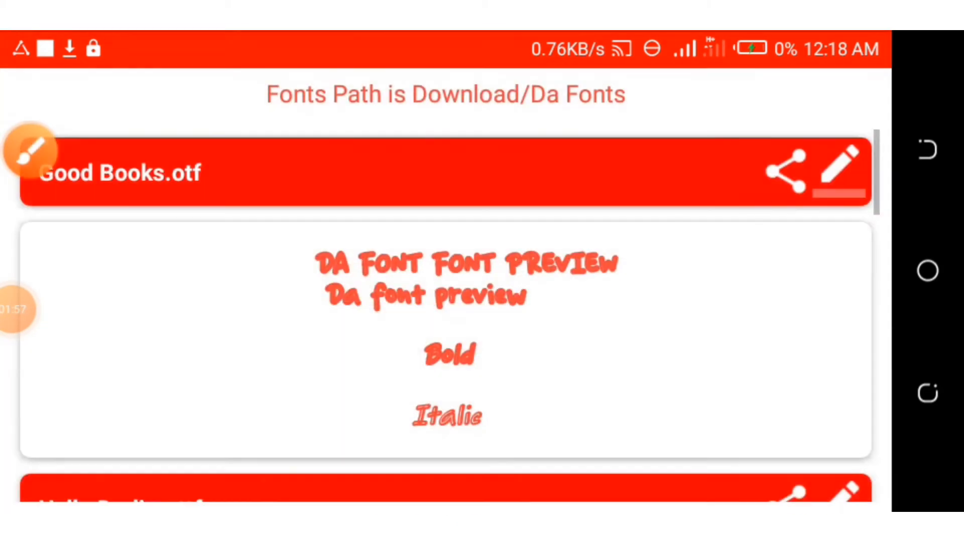
# Extract passion_of_the_rose.zip into the Da Fonts folder and acknowledge the success message.
pyautogui.scroll(-3)
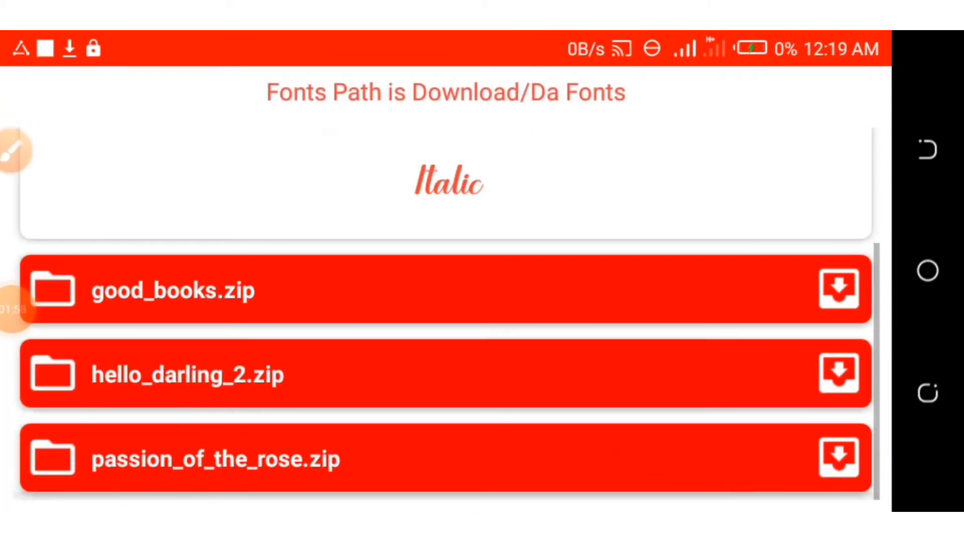
pyautogui.click(839, 458)
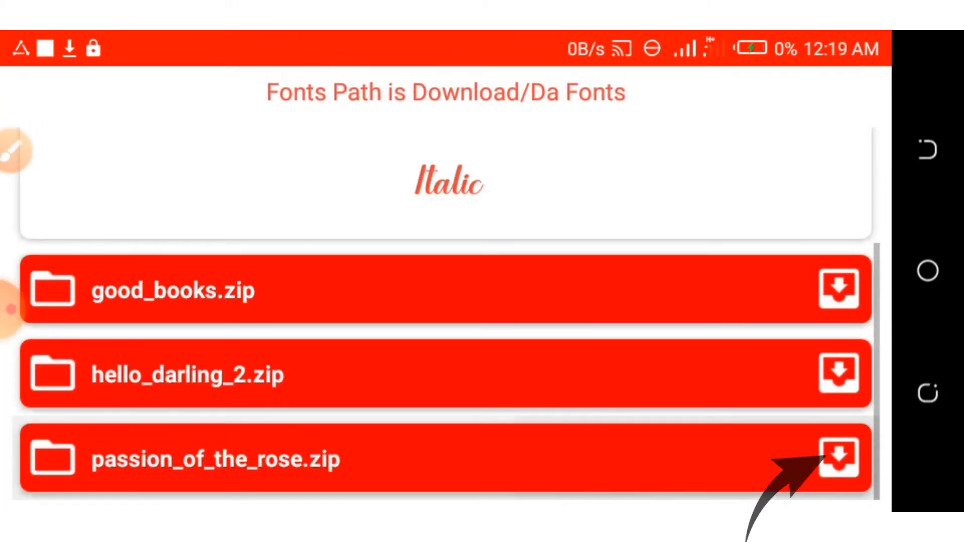
pyautogui.click(839, 457)
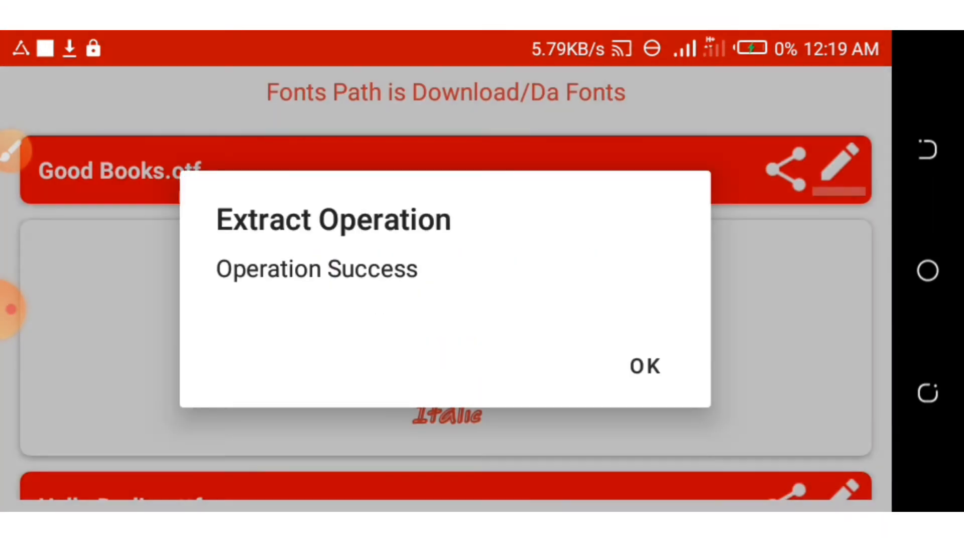
pyautogui.click(644, 366)
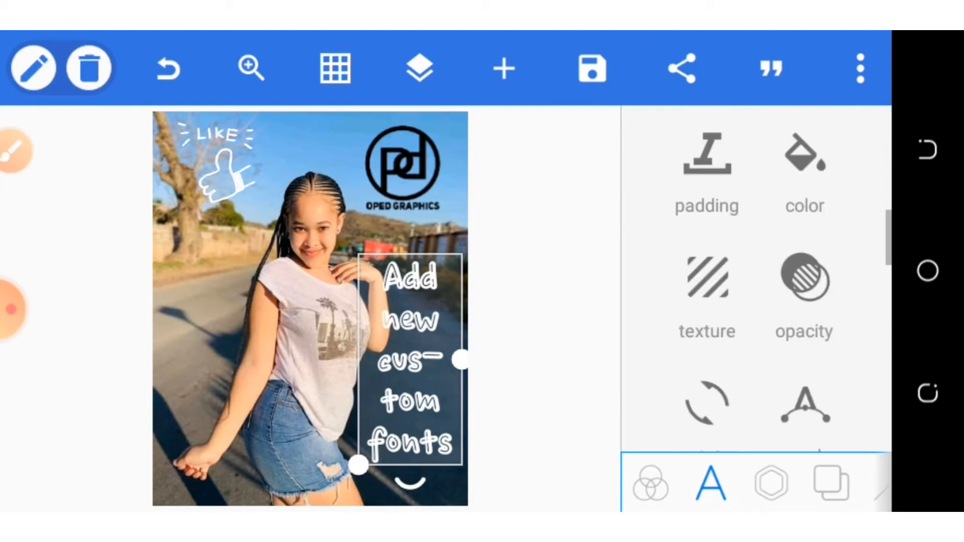
# From the MY FONTS list, start browsing device storage for font files to add.
pyautogui.scroll(-3)
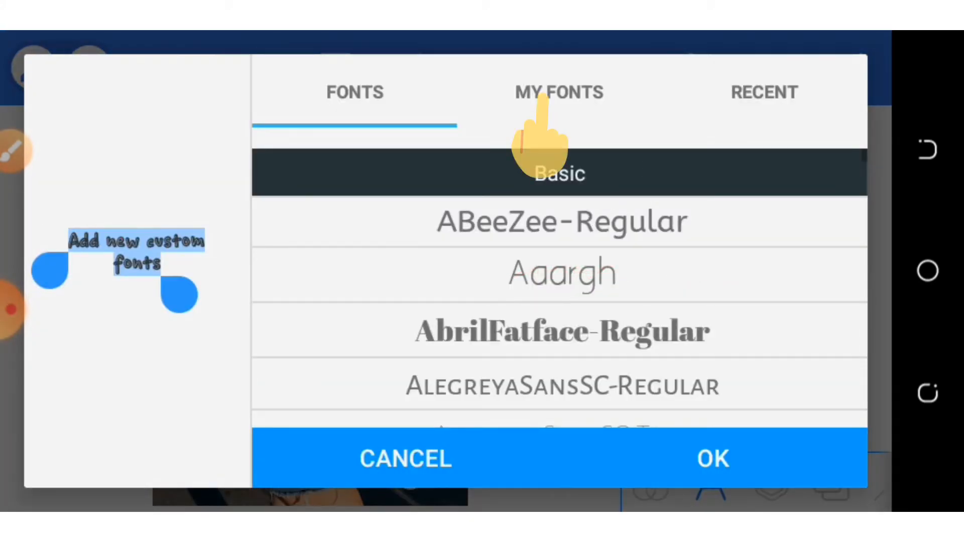
pyautogui.click(558, 92)
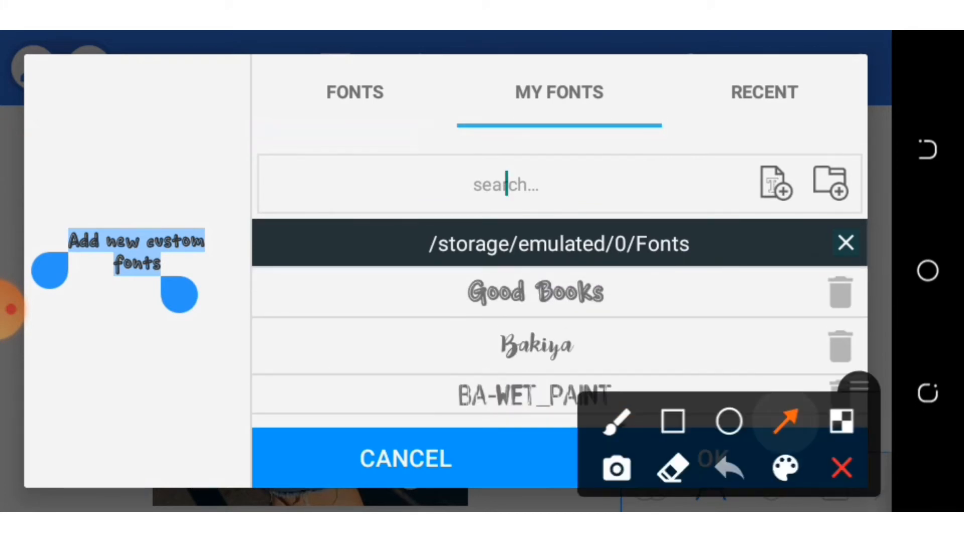
pyautogui.moveTo(666, 332); pyautogui.dragTo(761, 206)
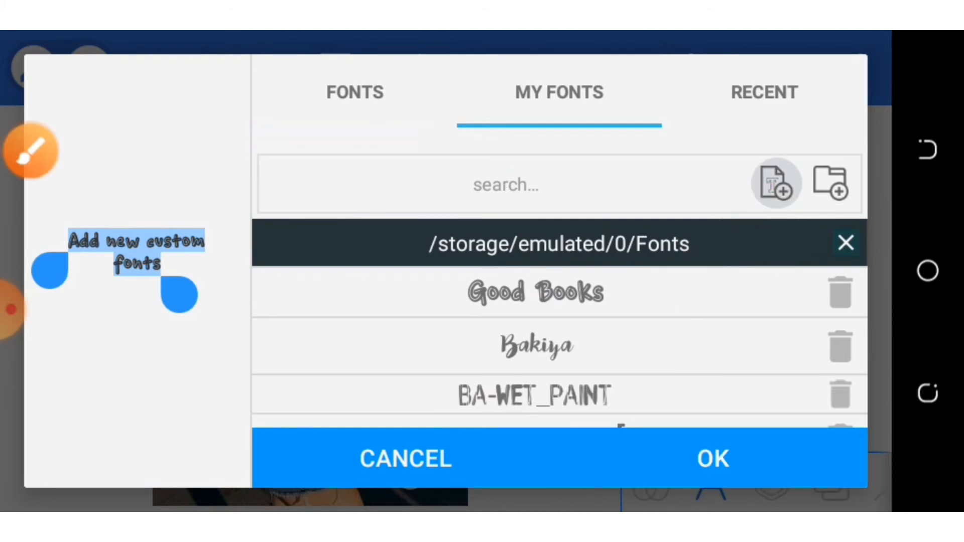
pyautogui.click(830, 184)
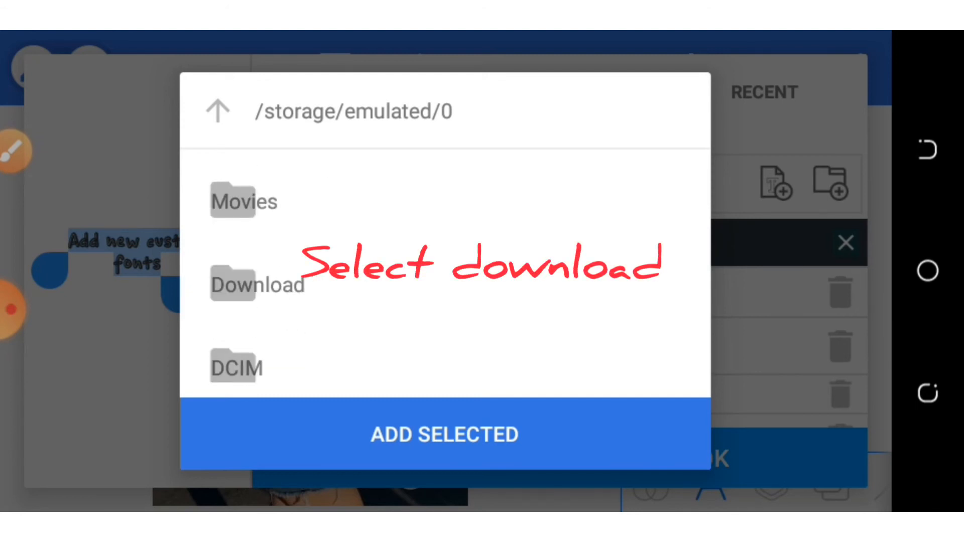
# Add Passion of the Rose.ttf and Hello Darling.ttf from Download > Da Fonts to the custom list.
pyautogui.click(257, 284)
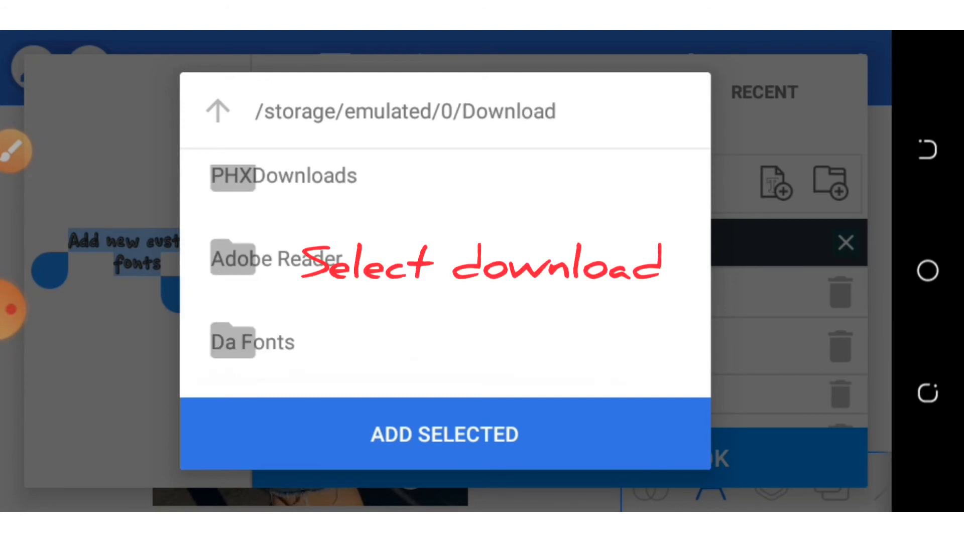
pyautogui.click(252, 341)
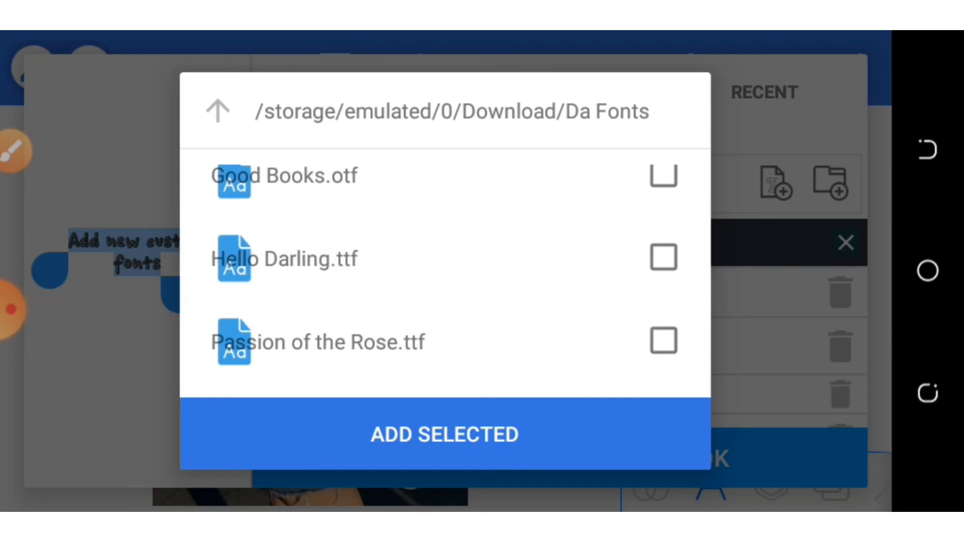
pyautogui.click(663, 342)
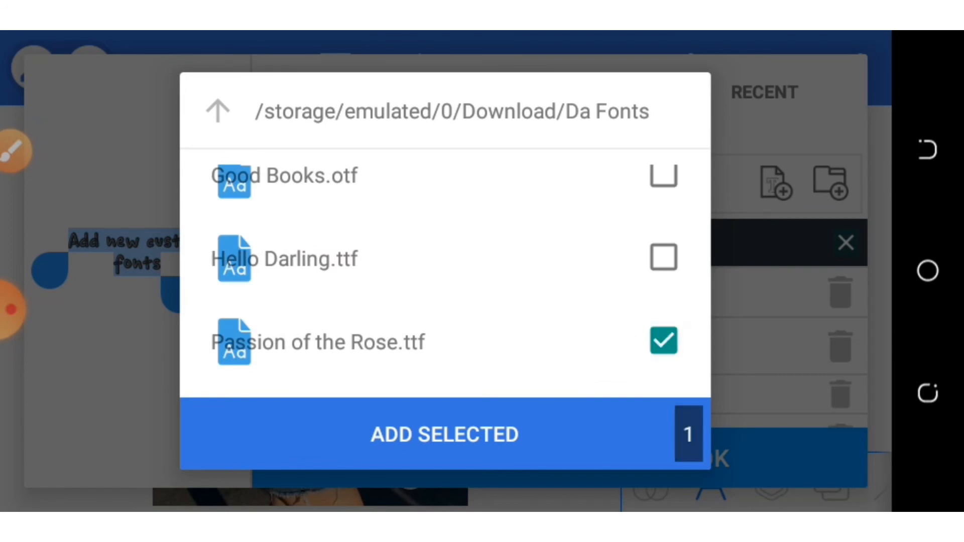
pyautogui.click(664, 258)
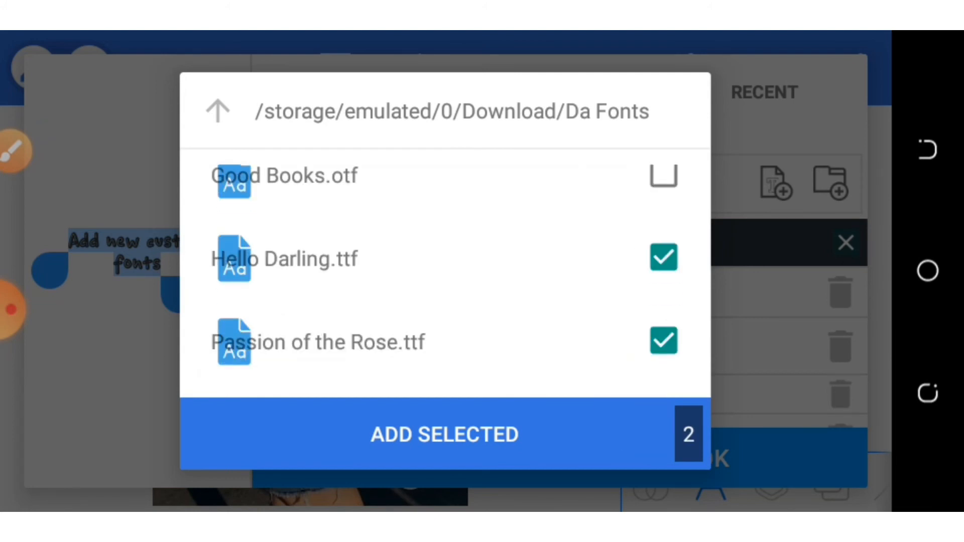
pyautogui.click(445, 434)
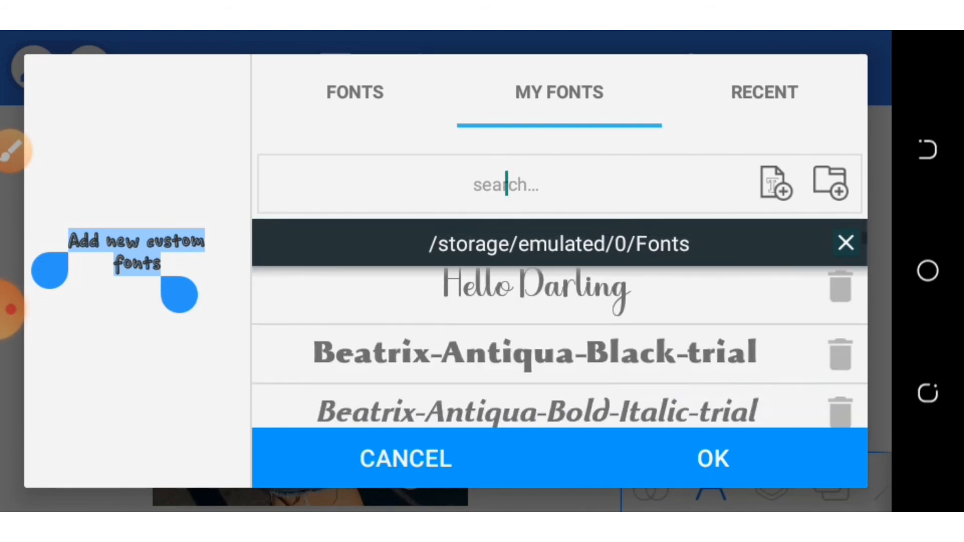
# Apply Passion of the Rose in pink to the 'Add new custom fonts' text and finish editing.
pyautogui.scroll(-3)
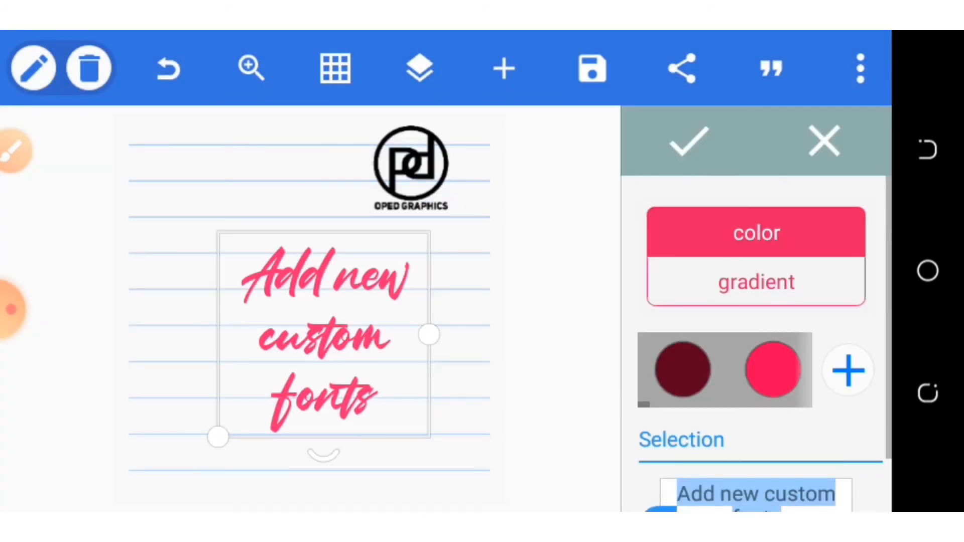
pyautogui.click(689, 141)
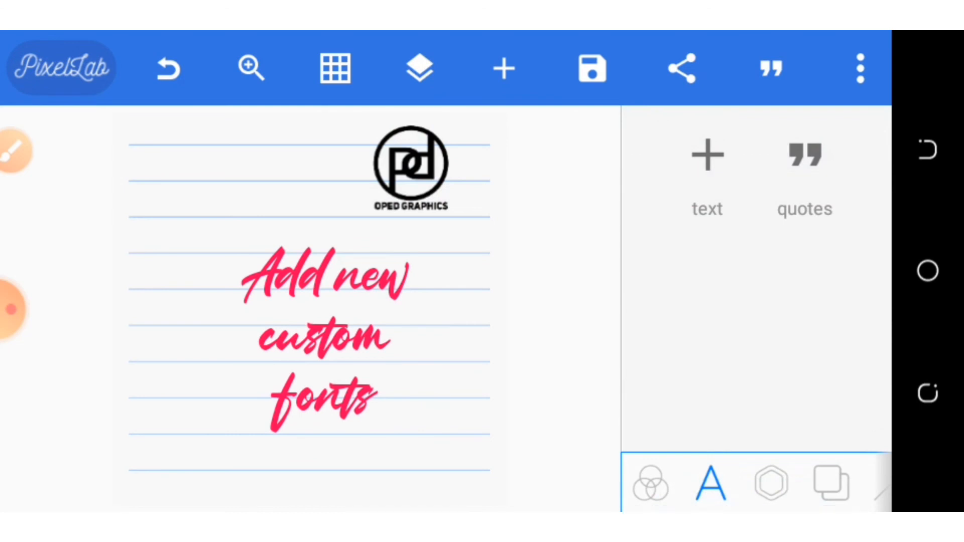